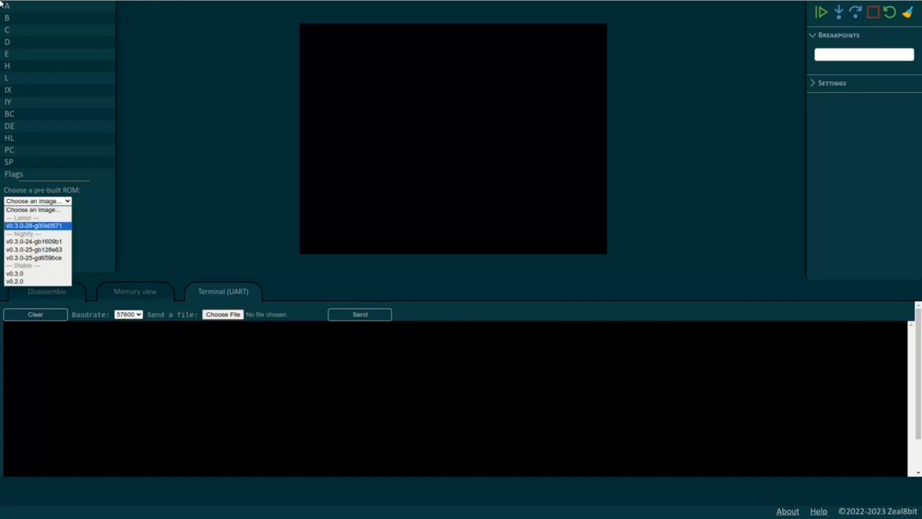
Step: Select the Latest pre-built ROM v0.3.0-28-g00e0571 from the ROM dropdown to load it
{"action": "left_click", "coordinate": [34, 225]}
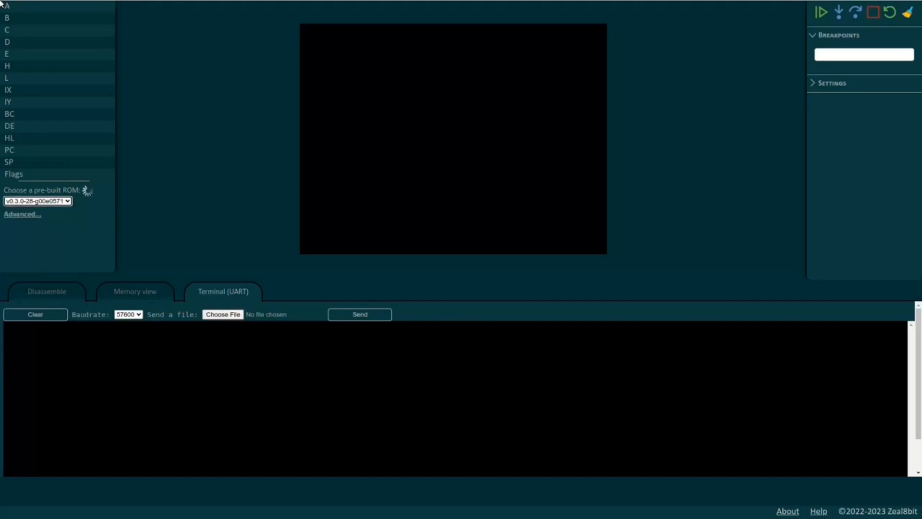